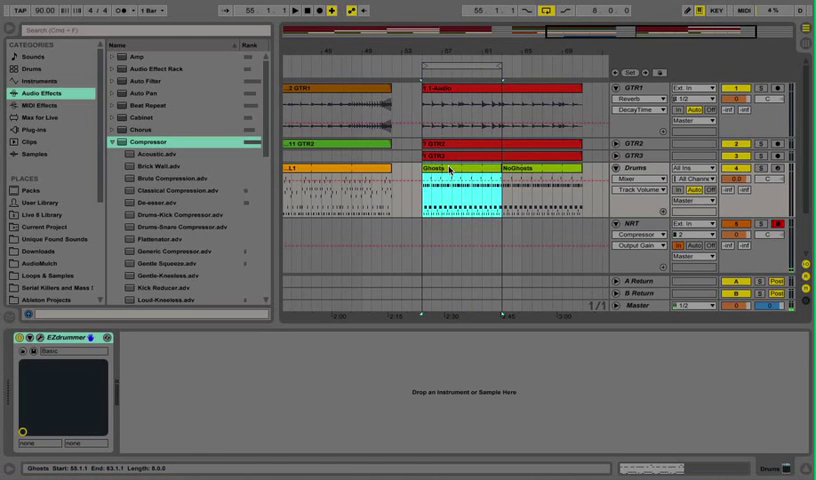
- Open the Drums track's Ghosts clip in the note editor to view its velocities
double_click(450, 180)
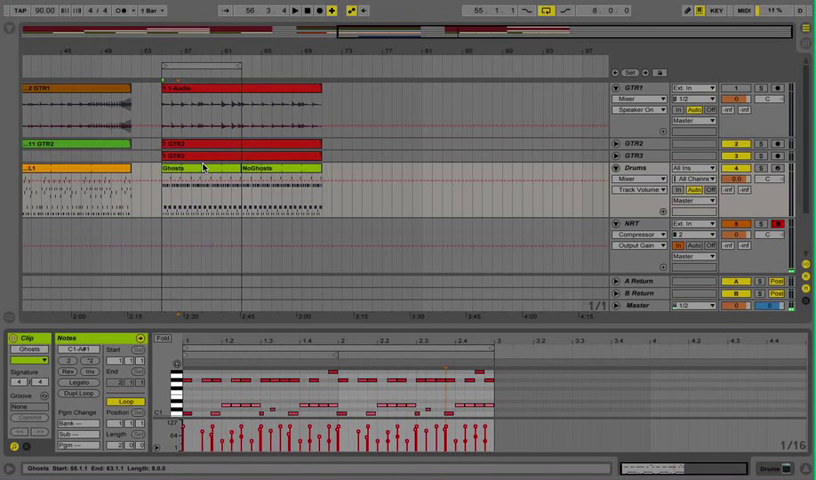
- Select the Ghosts-to-NoGhosts region in the arrangement and audition the transition
left_click(226, 168)
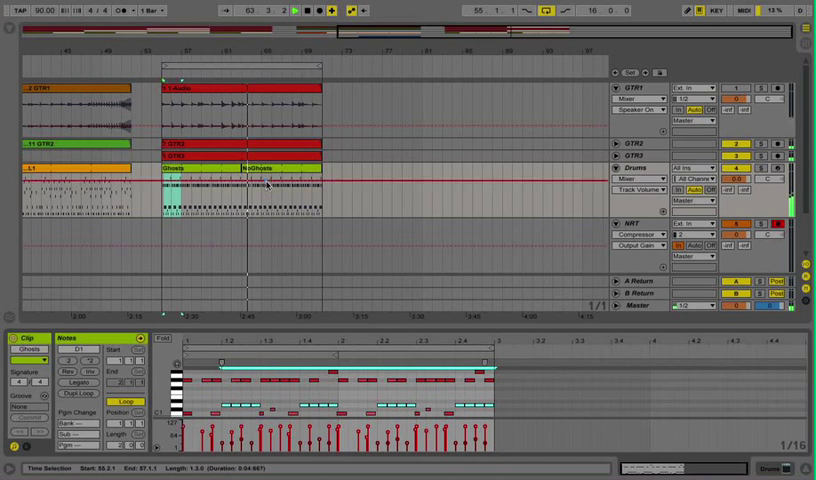
left_click(290, 168)
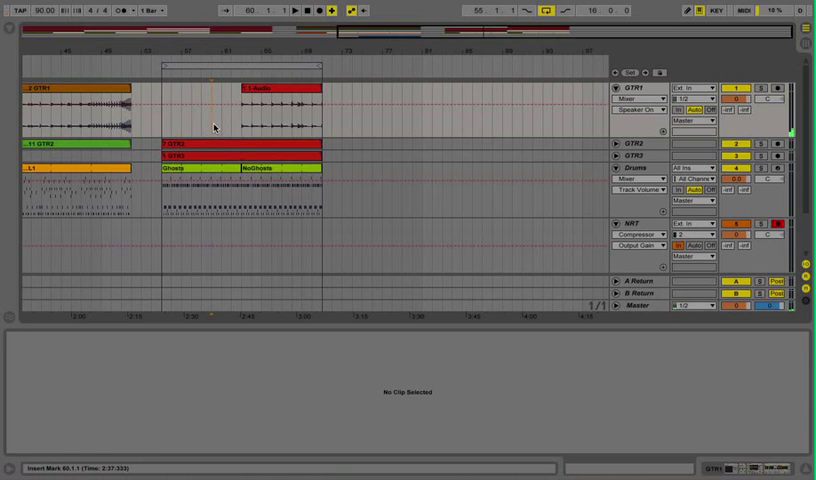
- Start playback from bar 60, ahead of the shortened GTR1 clip
left_click(297, 10)
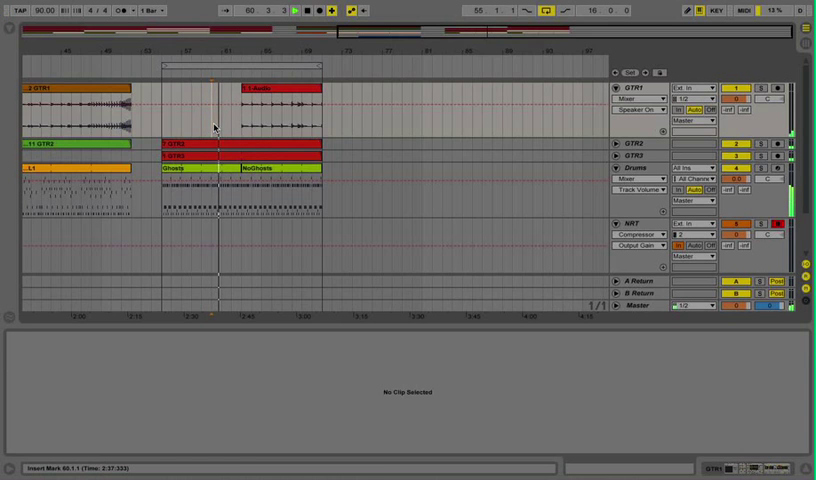